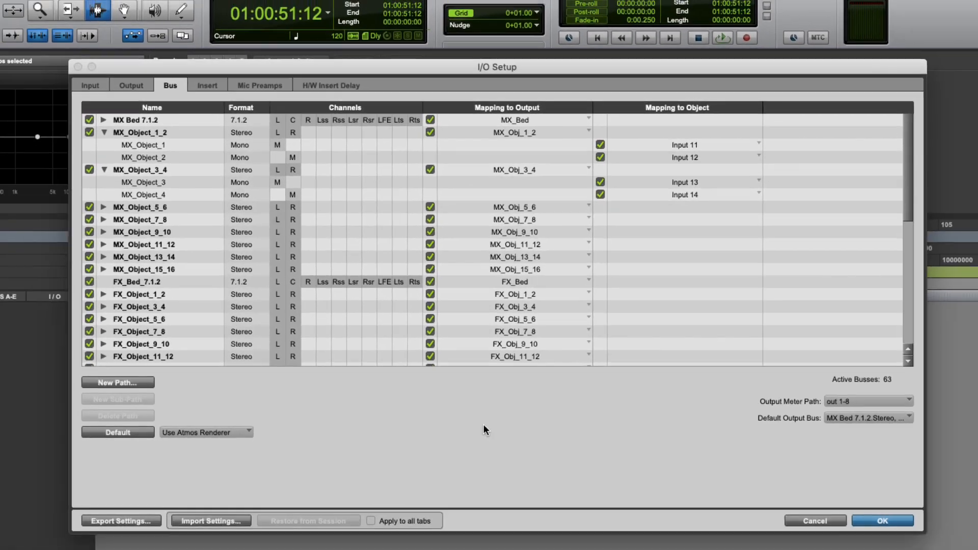
# - Confirm I/O Setup with the object mappings and turn on the Object column view
pyautogui.click(882, 521)
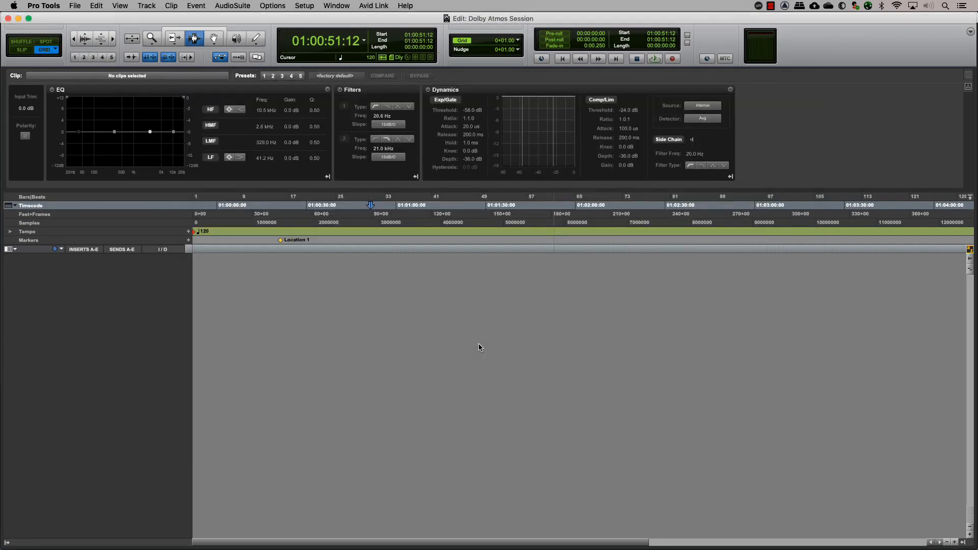
pyautogui.click(453, 205)
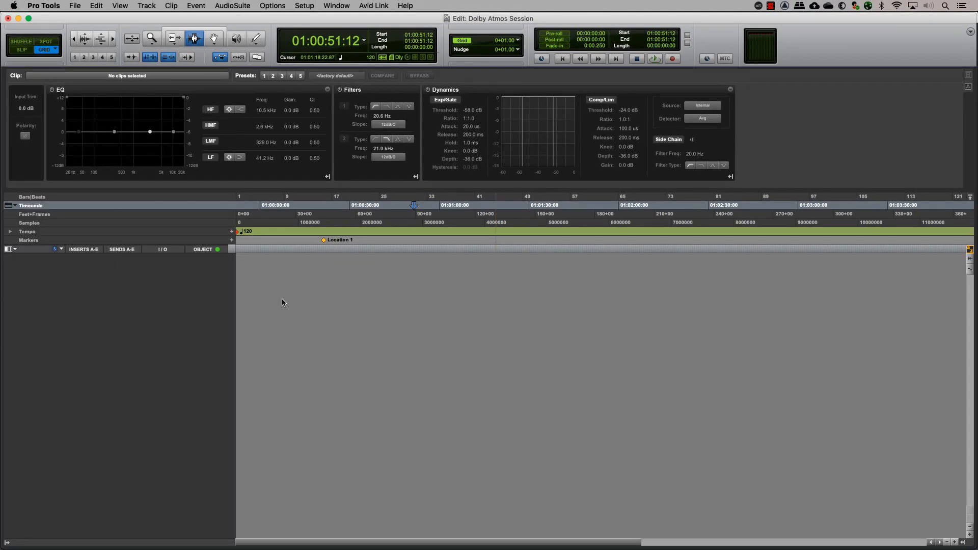
# - Create a new mono audio track named 'Object'
pyautogui.click(146, 6)
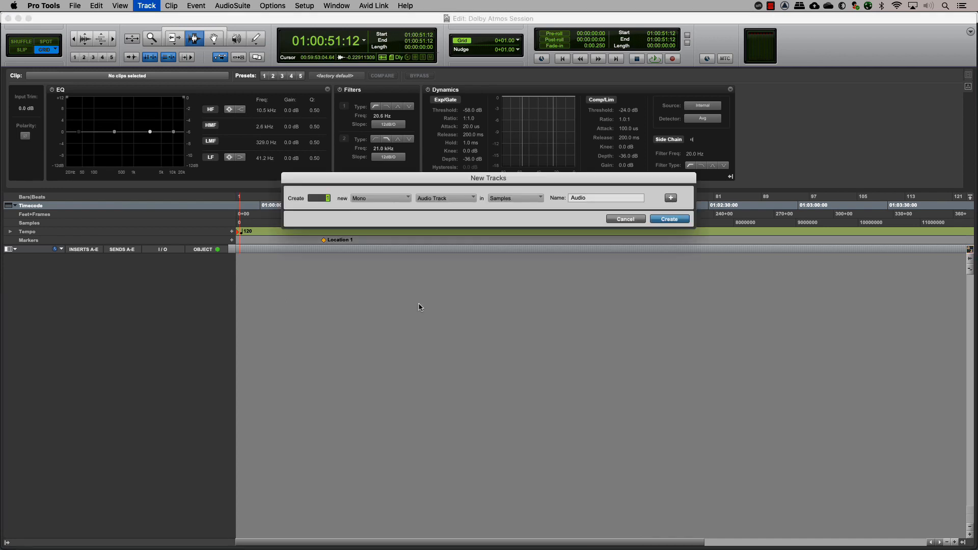
pyautogui.write('Object')
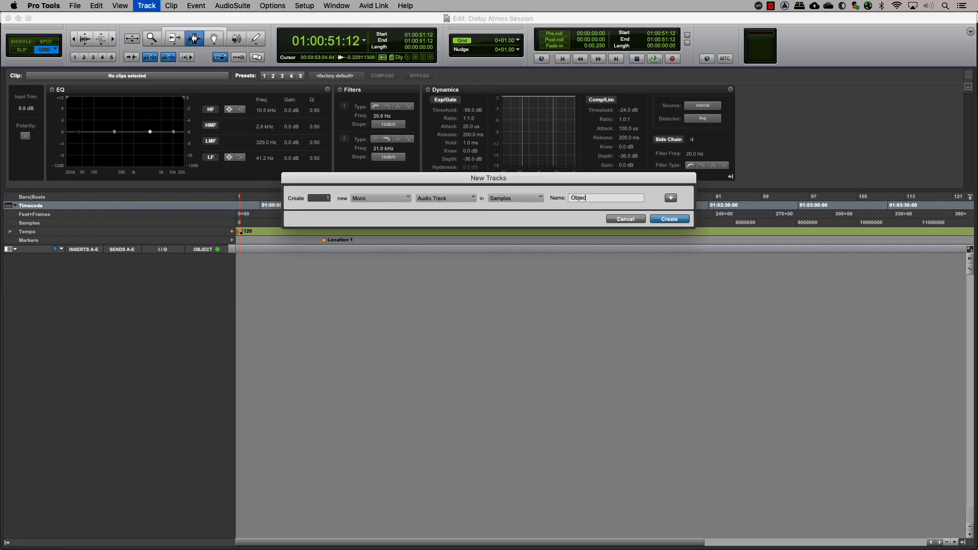
pyautogui.click(669, 218)
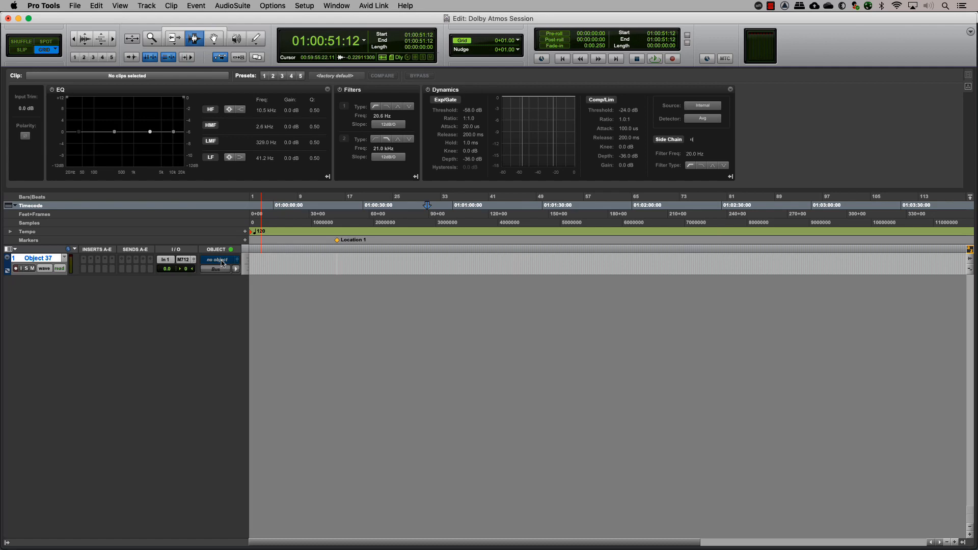
# - Assign the new track to Object 37 and switch its output to object mode
pyautogui.click(218, 260)
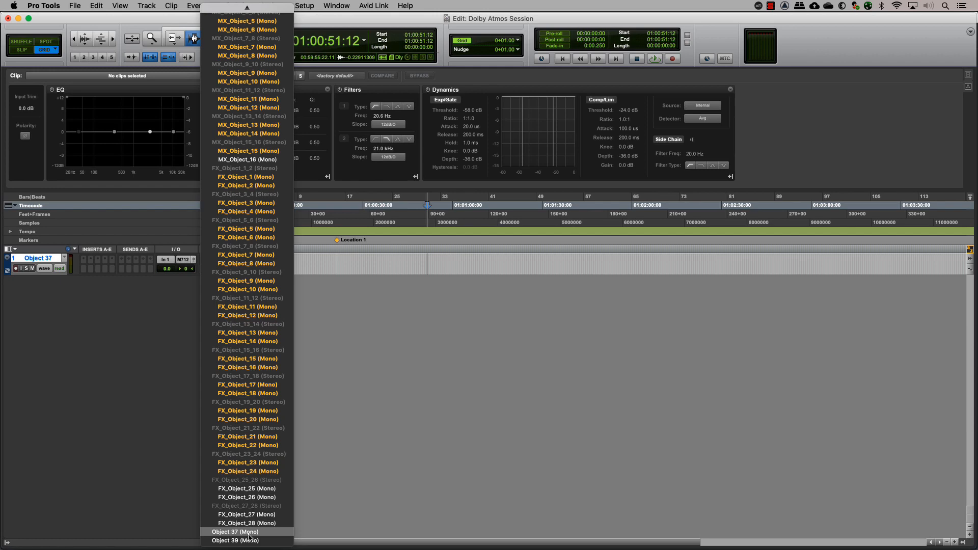
pyautogui.click(235, 531)
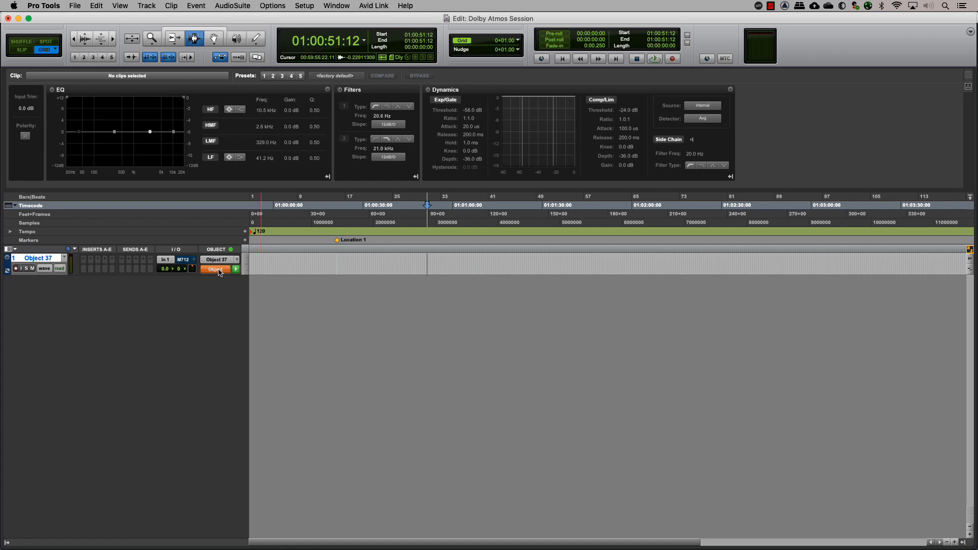
pyautogui.click(215, 269)
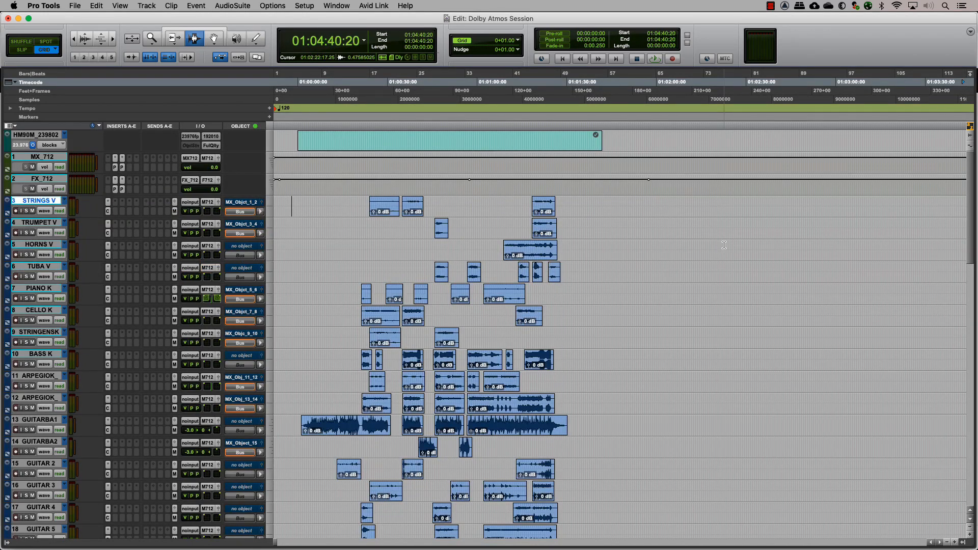
# - Review the tracks and Option-click a Bus/Object toggle to put object-assigned tracks in object mode
pyautogui.scroll(-3)
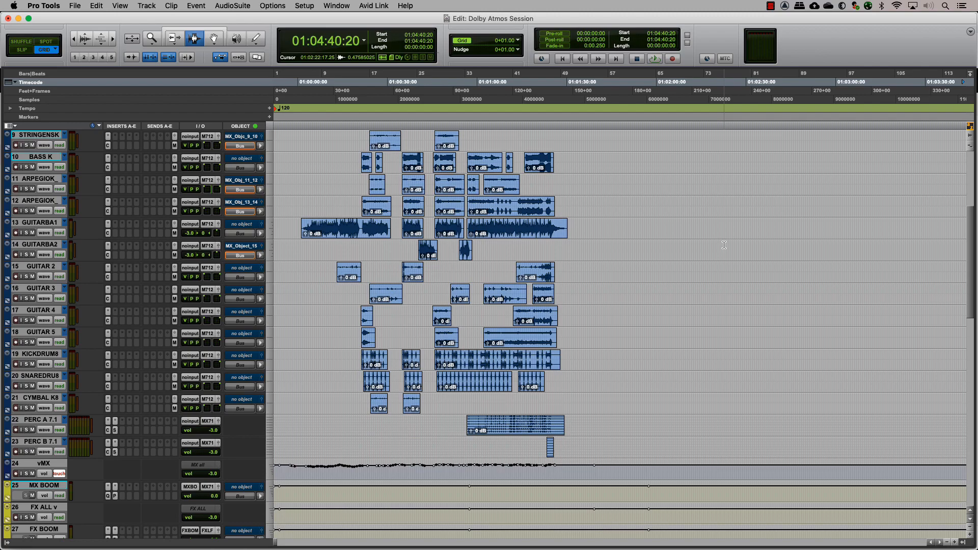
pyautogui.scroll(-3)
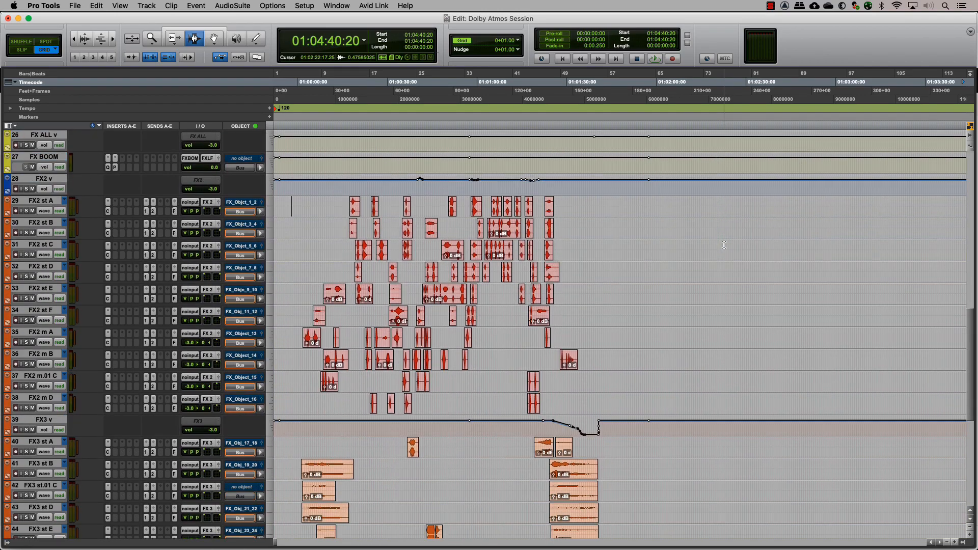
pyautogui.scroll(3)
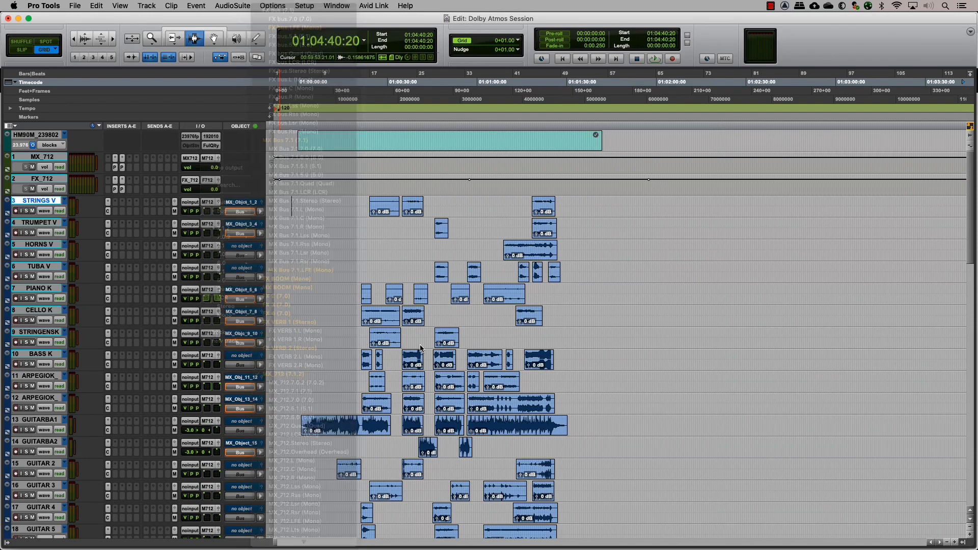
pyautogui.click(240, 202)
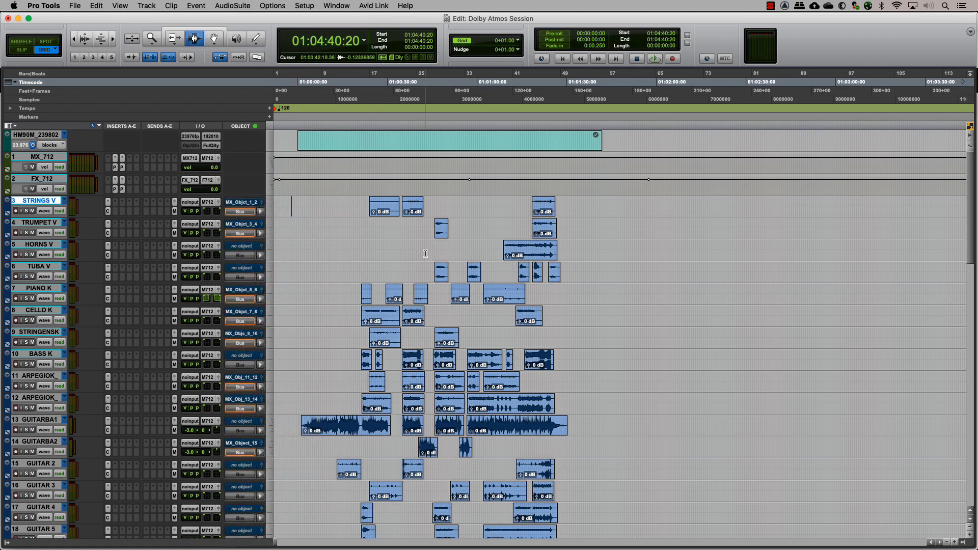
pyautogui.click(429, 81)
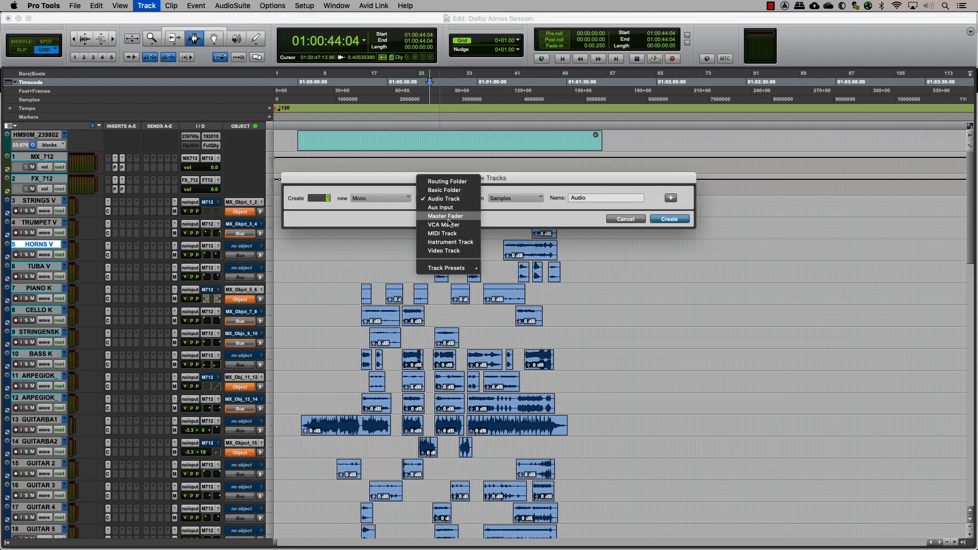
pyautogui.click(446, 225)
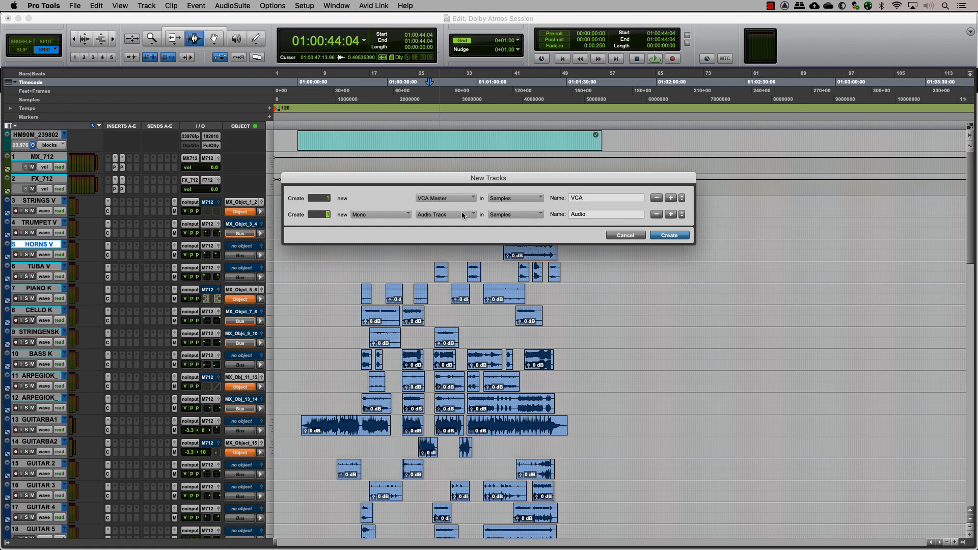
pyautogui.click(446, 214)
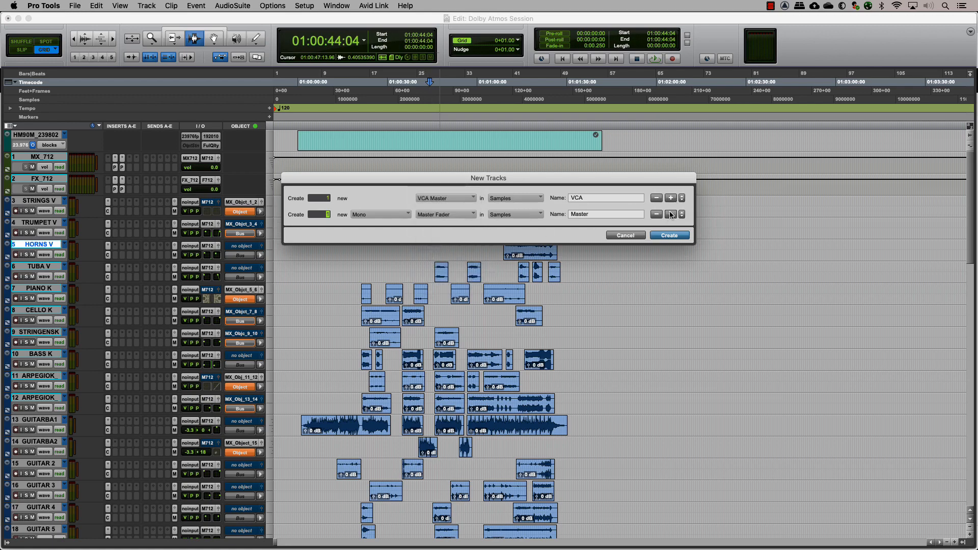
pyautogui.click(670, 214)
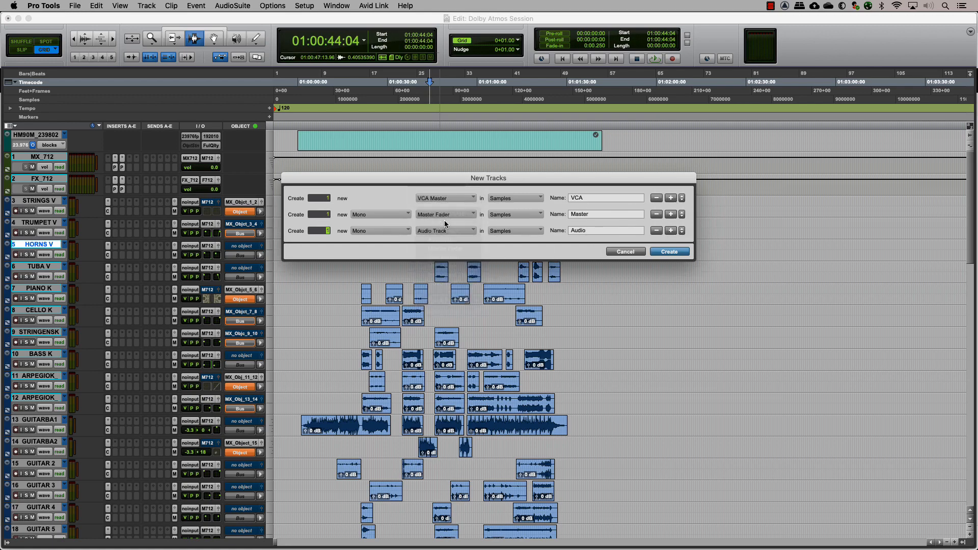
pyautogui.click(446, 231)
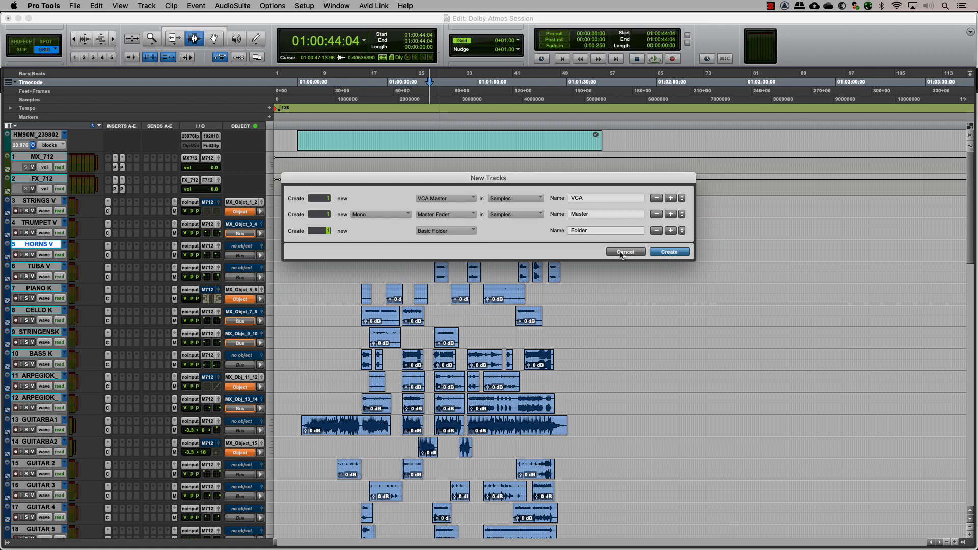
pyautogui.click(625, 251)
pyautogui.write('v')
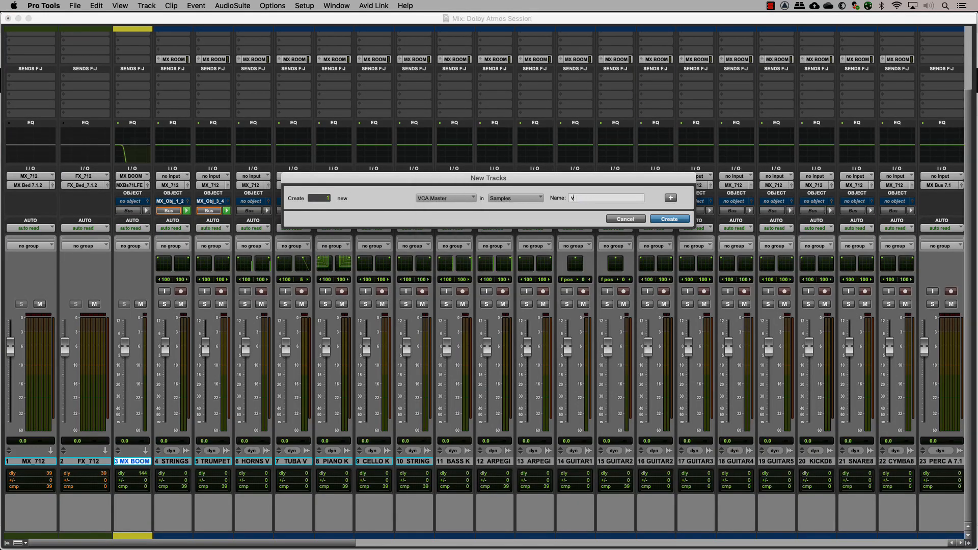
# - Create the vMX VCA master and tie the music group to it
pyautogui.click(670, 219)
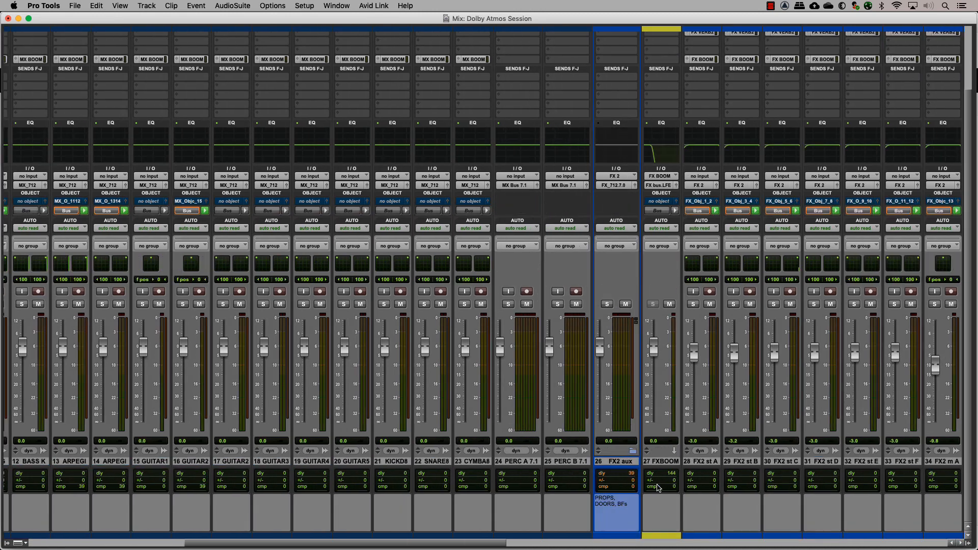
pyautogui.click(146, 6)
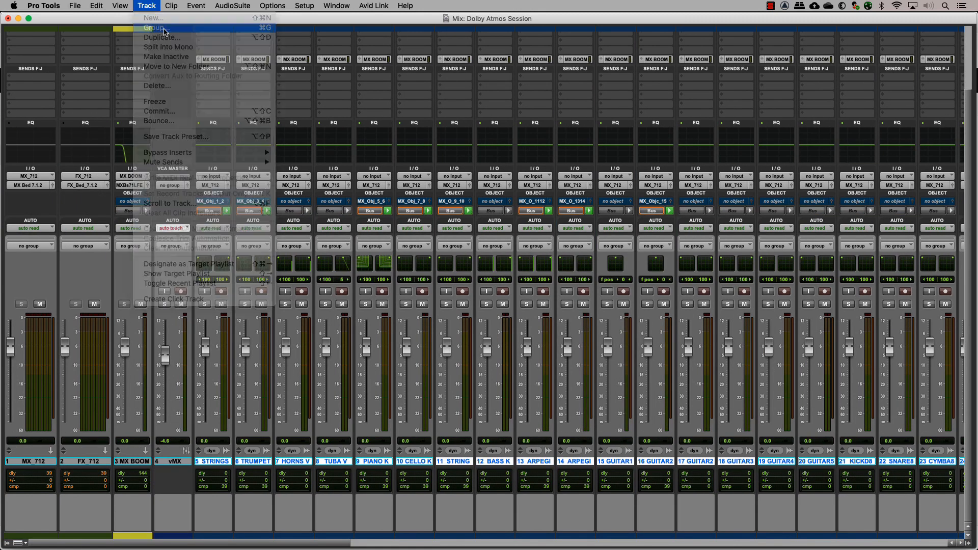
pyautogui.click(154, 28)
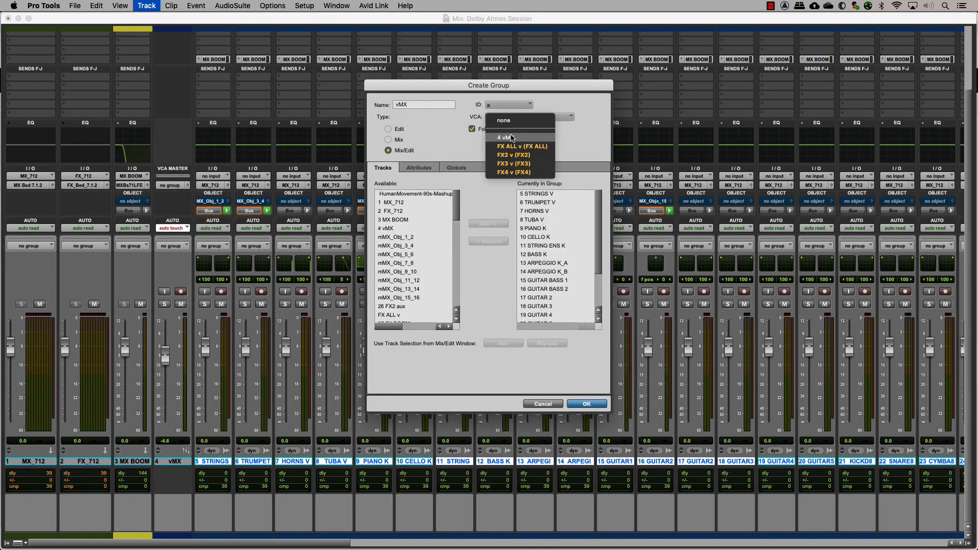
pyautogui.click(585, 404)
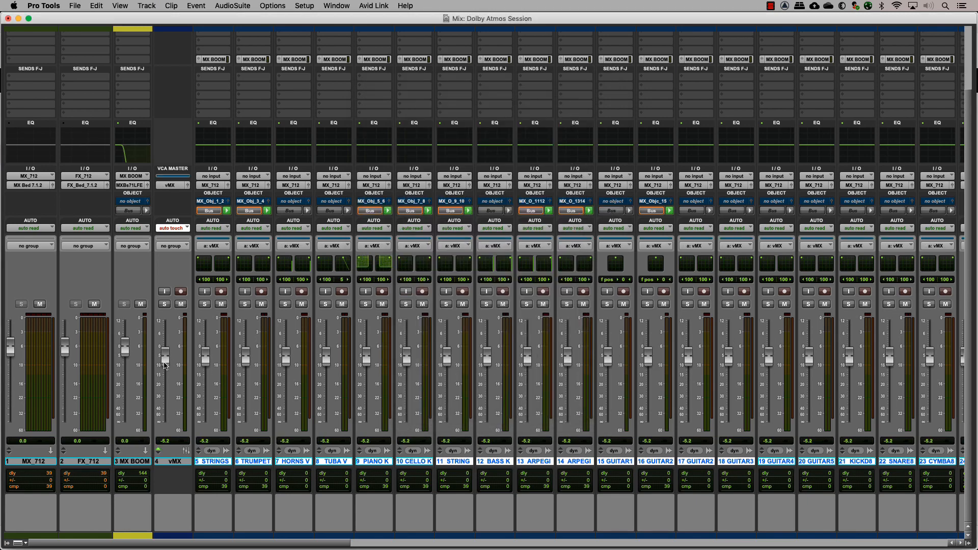
# - Add four new VCA master tracks for the effects groups
pyautogui.click(147, 6)
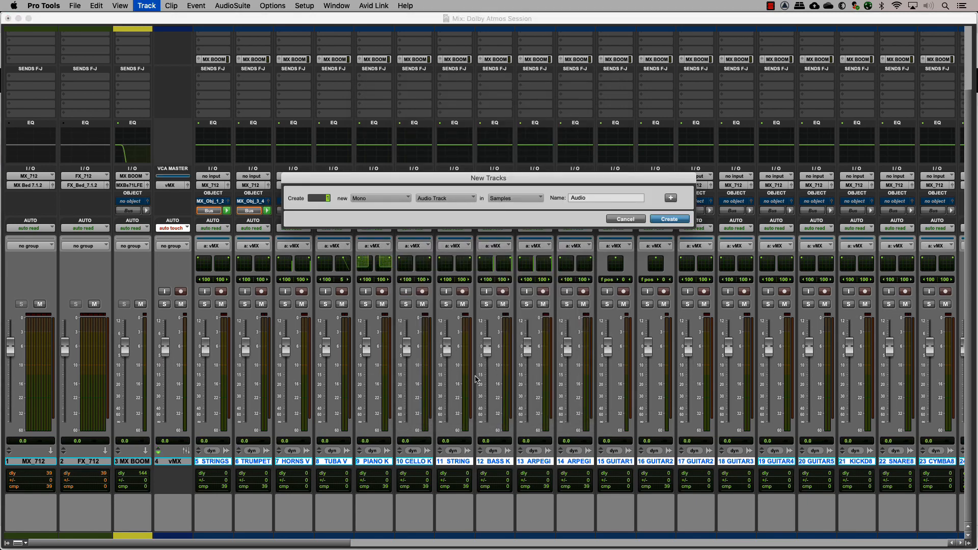
pyautogui.click(445, 198)
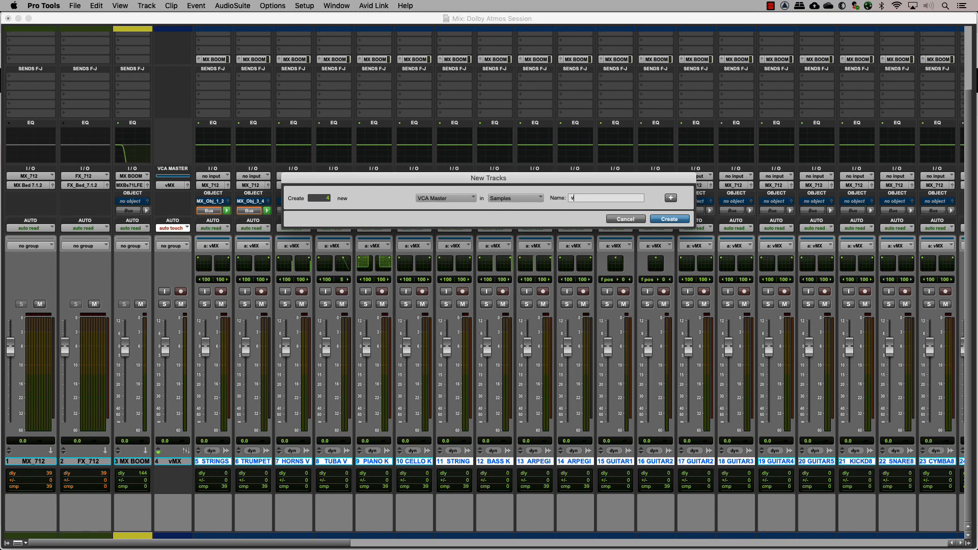
pyautogui.click(669, 219)
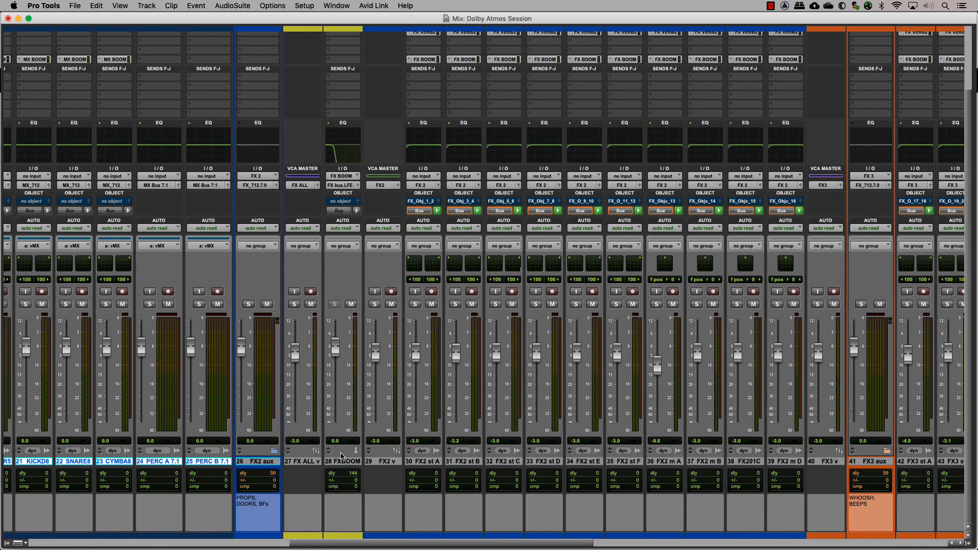
pyautogui.hscroll(3)
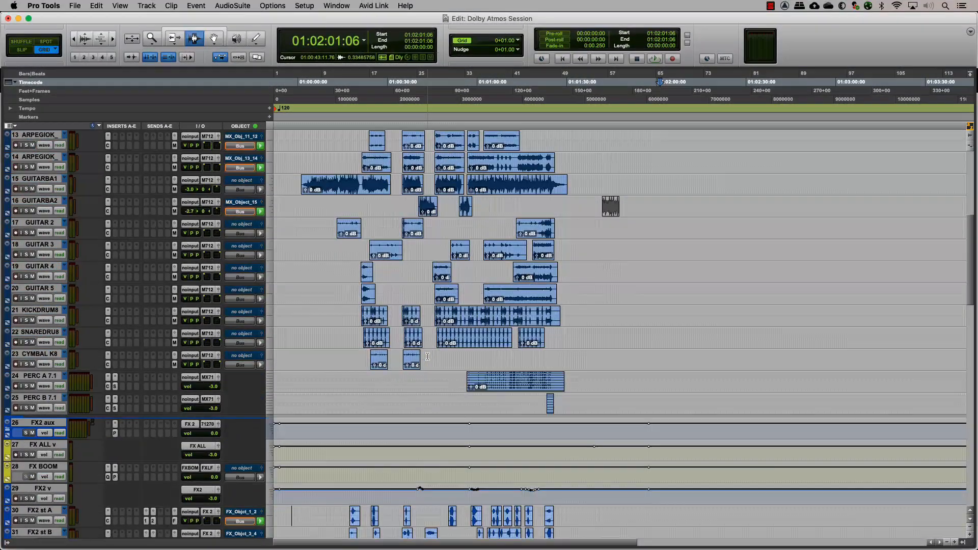
# - Set FX VERB 1 to Large track height and pick an object output for it
pyautogui.scroll(-3)
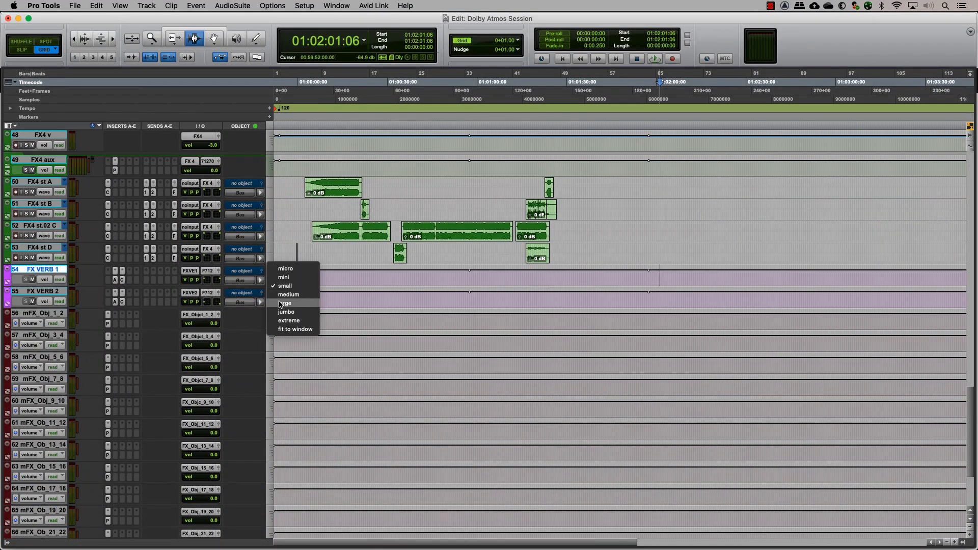
pyautogui.click(285, 303)
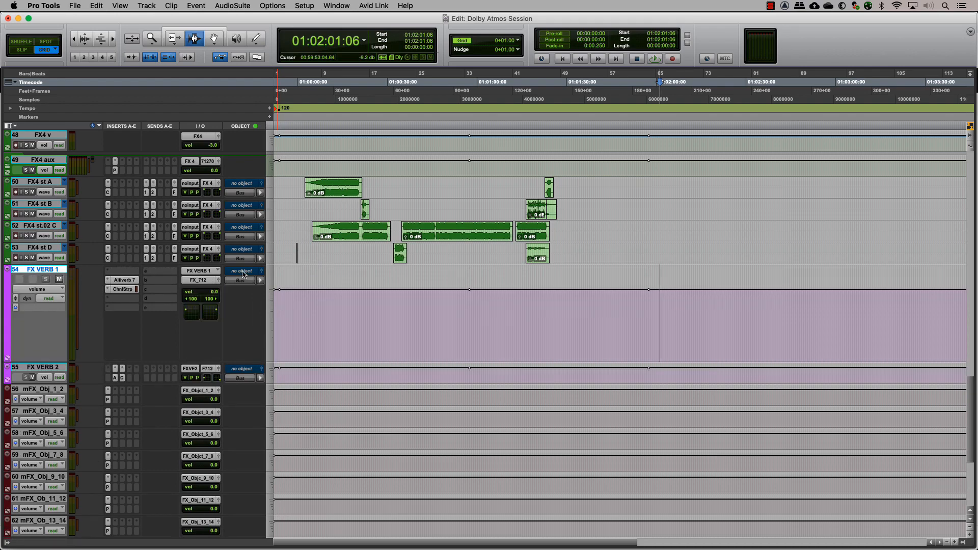
pyautogui.click(242, 271)
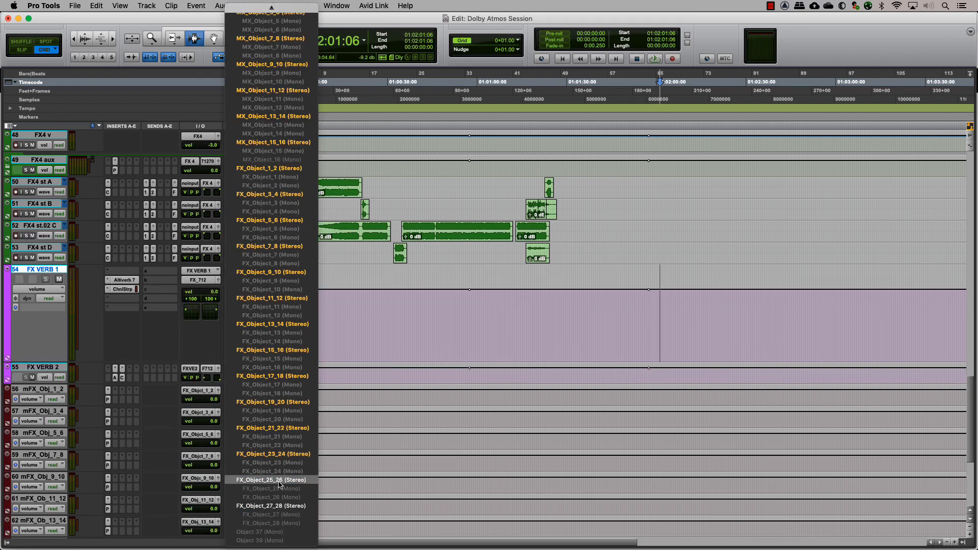
pyautogui.click(272, 480)
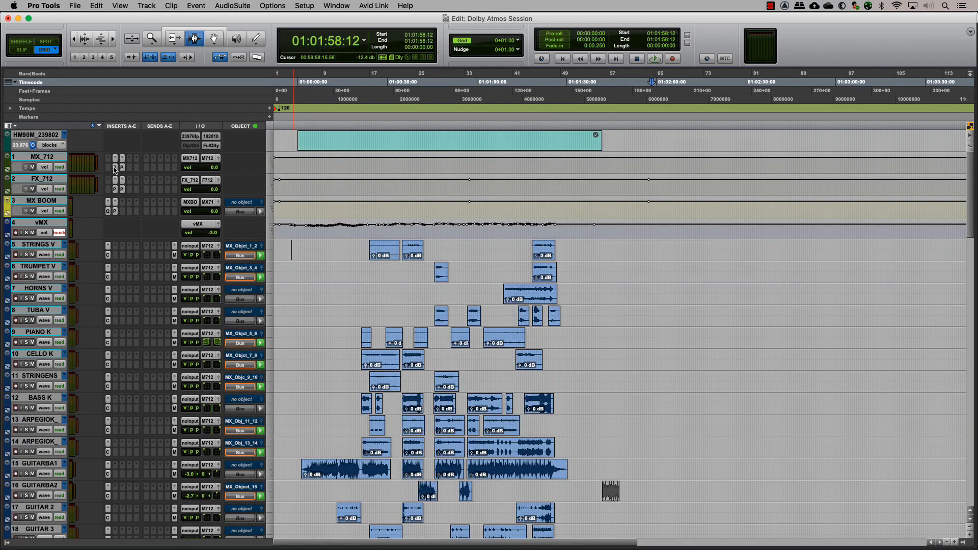
# - Add stereo mMX_Obj master faders and adjust Pro Multiband Dynamics thresholds on mMX_Obj_1_2
pyautogui.click(121, 166)
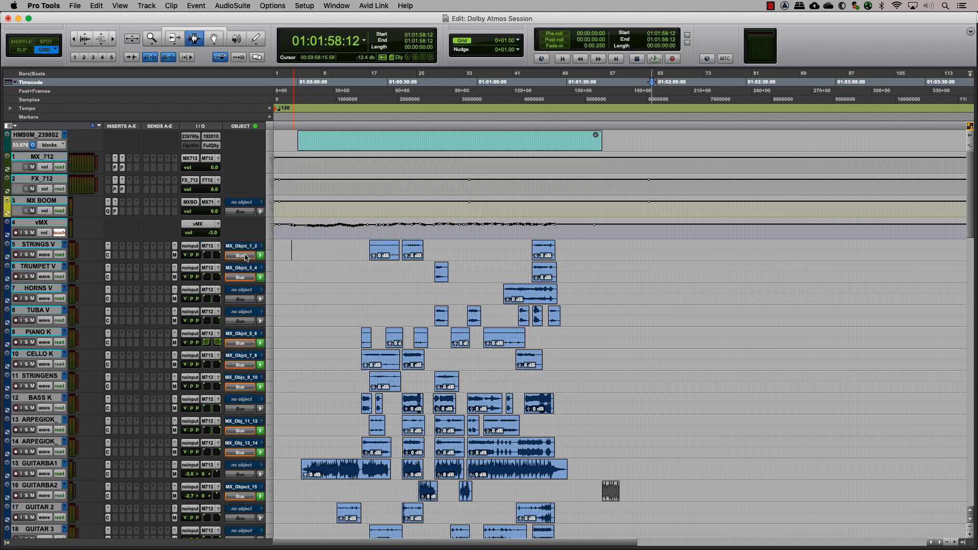
pyautogui.click(146, 5)
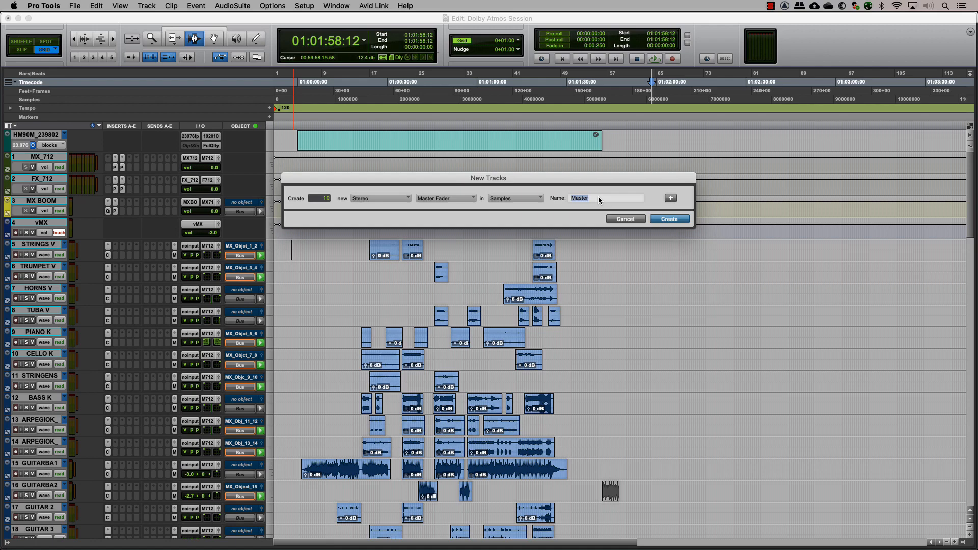
pyautogui.click(670, 218)
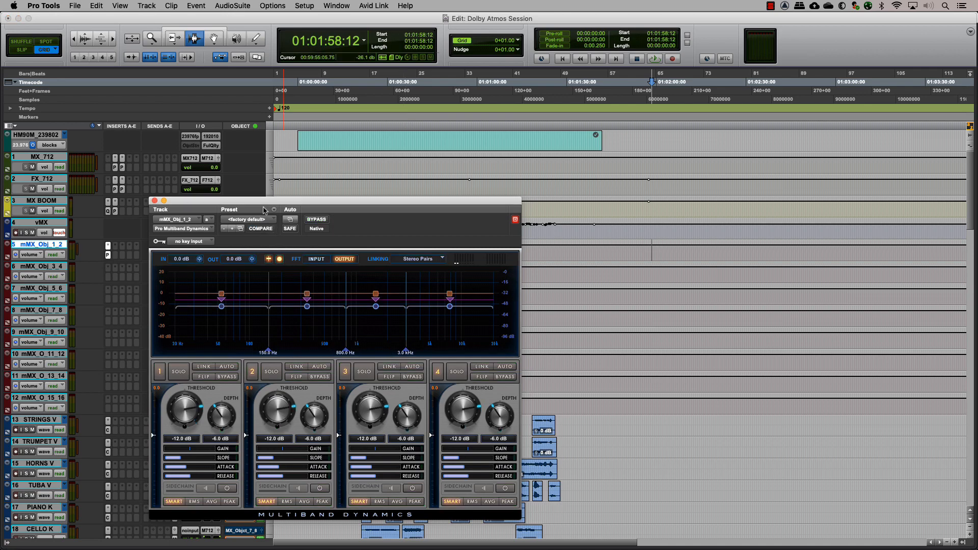
pyautogui.click(261, 228)
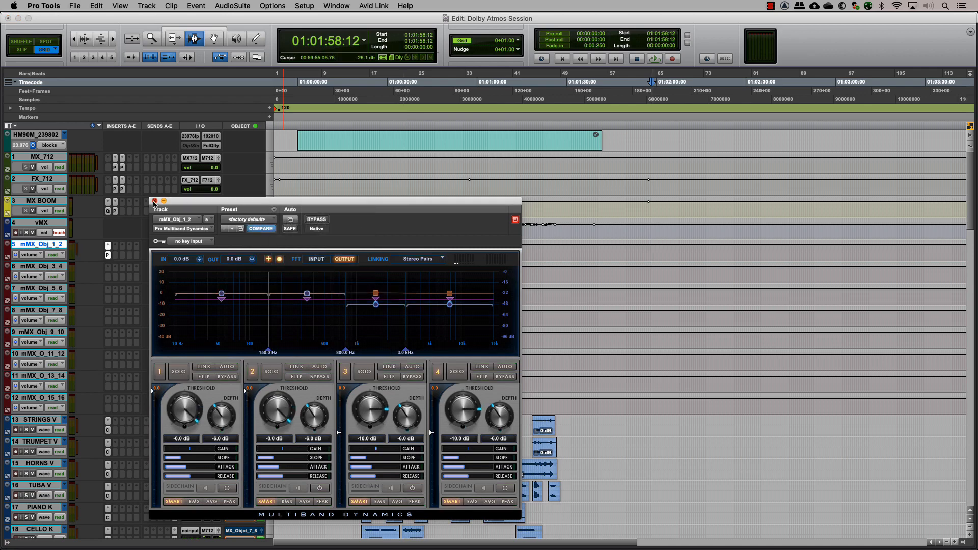
pyautogui.click(155, 200)
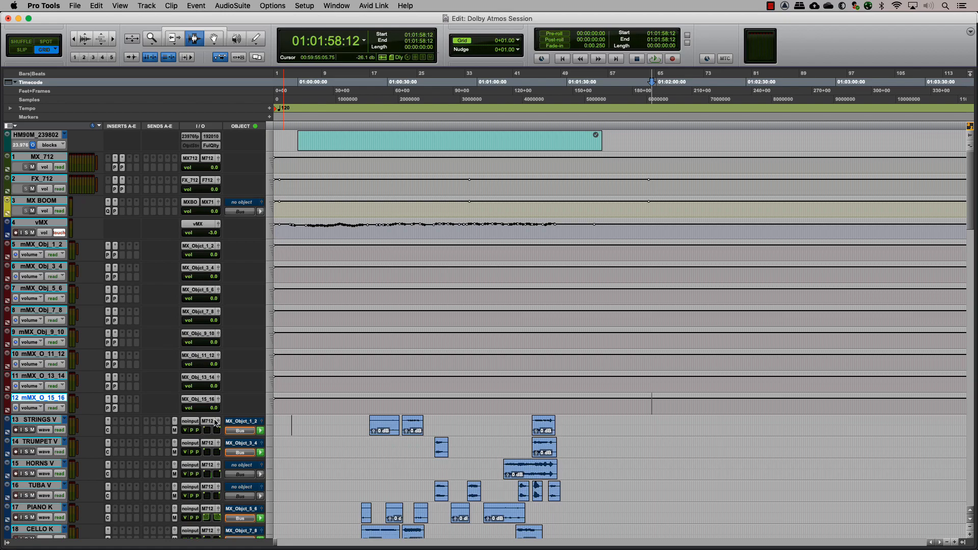
# - Create a new Basic Folder track
pyautogui.click(146, 6)
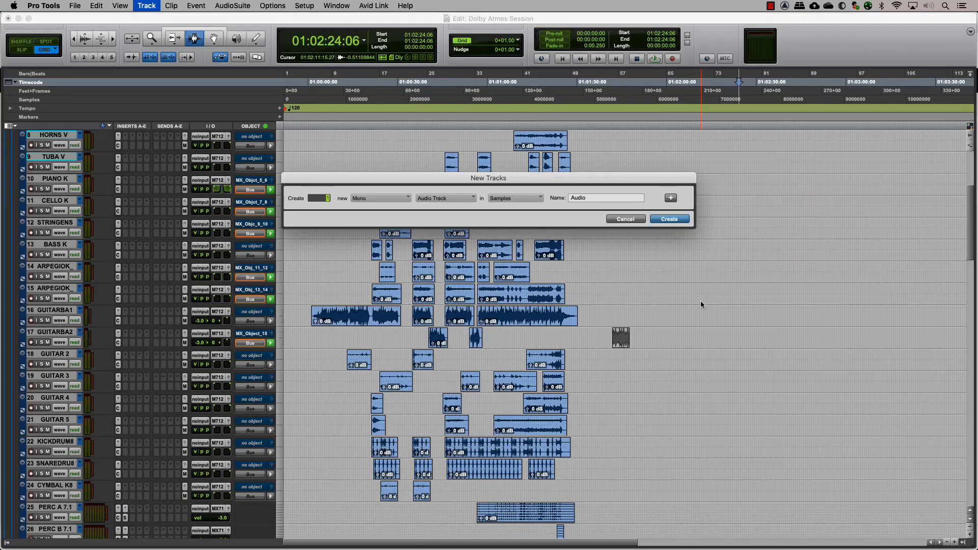
pyautogui.click(445, 198)
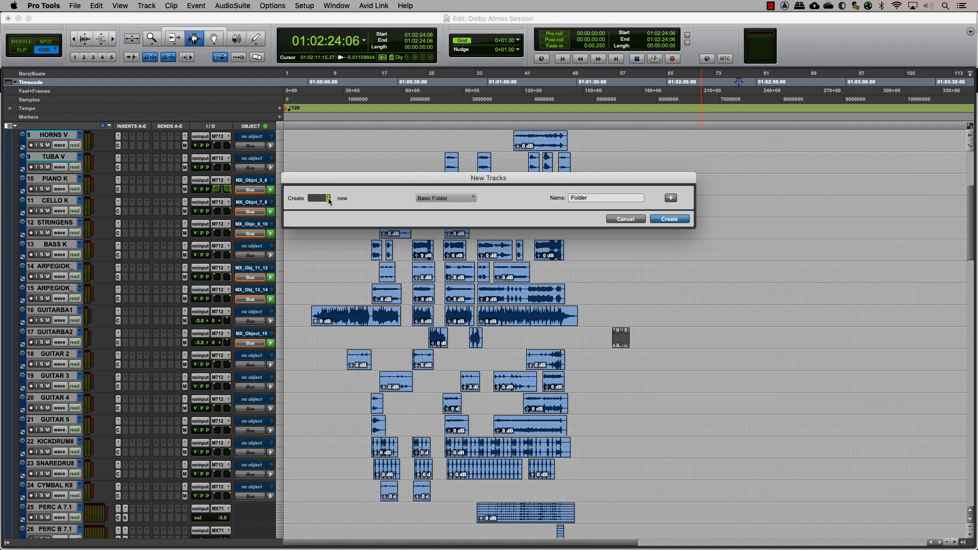
pyautogui.click(669, 218)
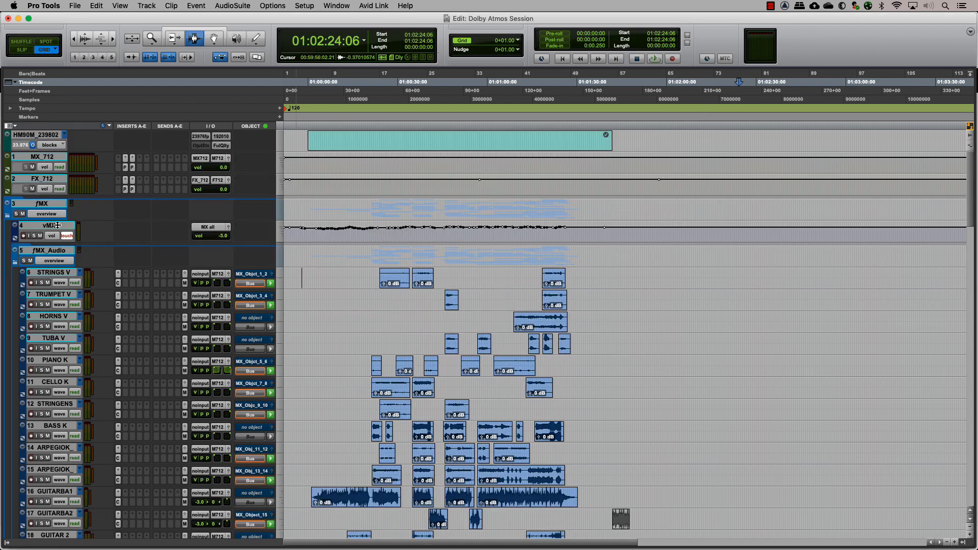
# - Collapse the fMX_Obj_Master and related folders, then select the fFX folder track
pyautogui.click(15, 289)
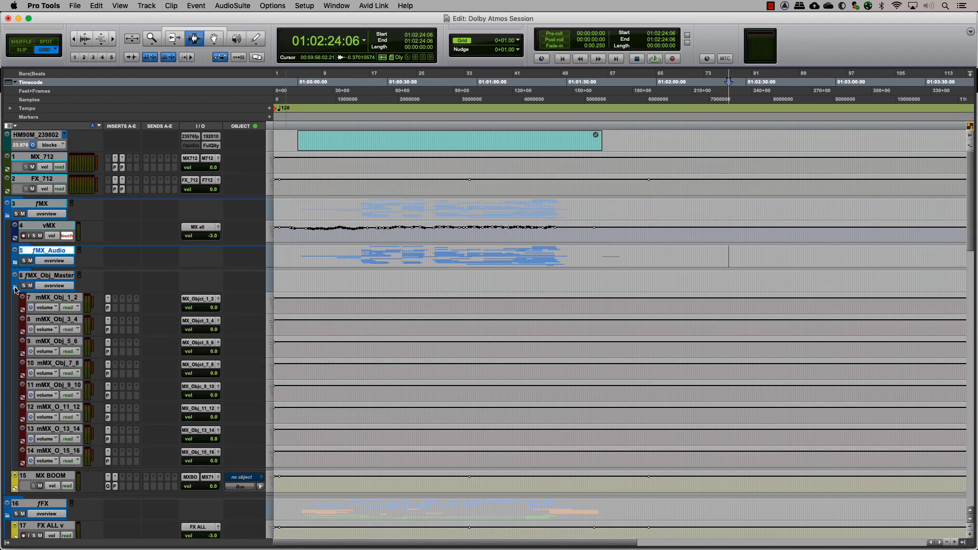
pyautogui.click(15, 278)
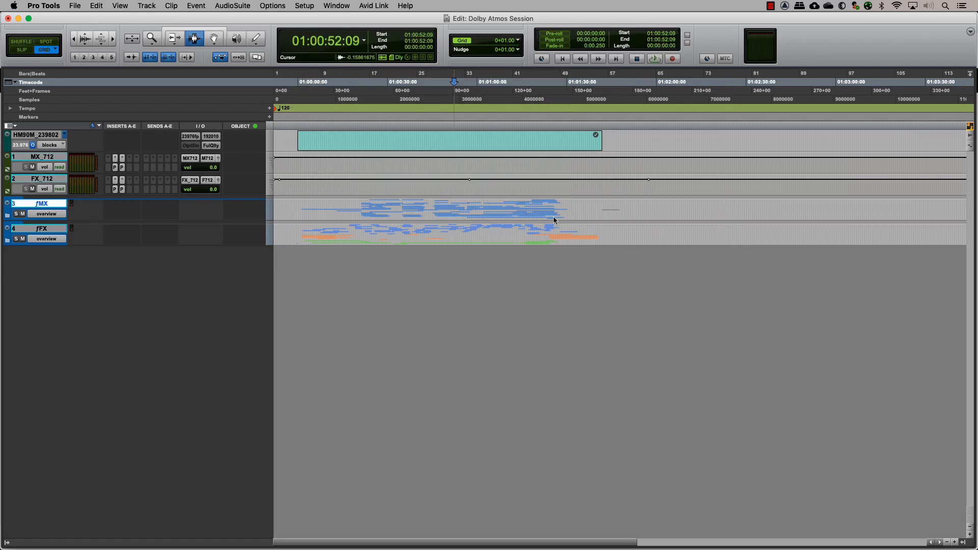
pyautogui.click(691, 226)
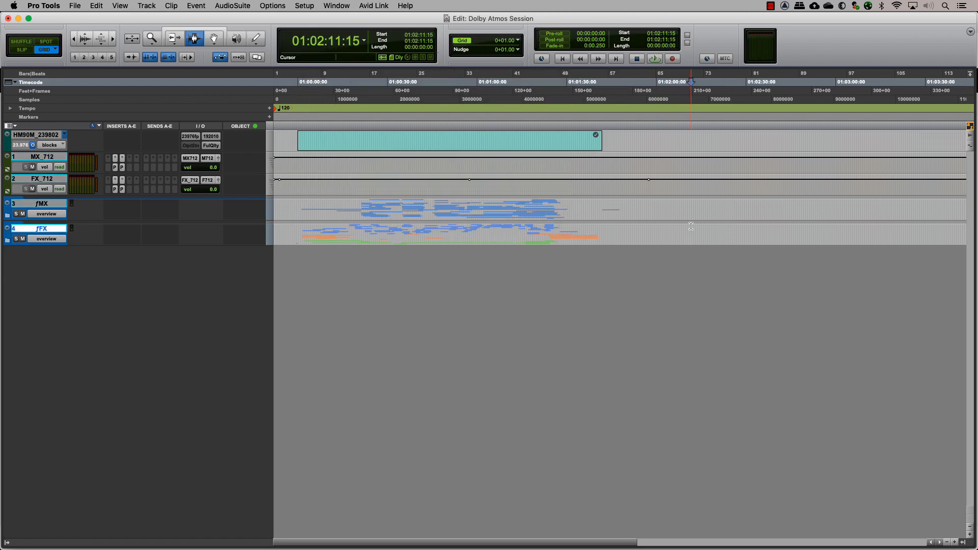